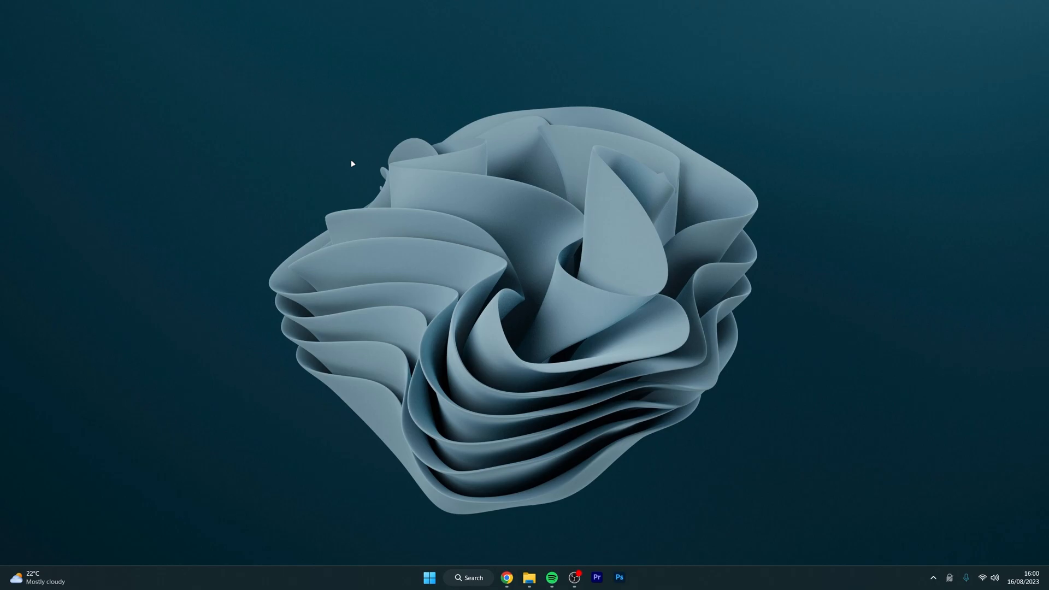
Step: Bring up Chrome with the Netflix welcome and membership sign-up page
{"action": "left_click", "coordinate": [506, 576]}
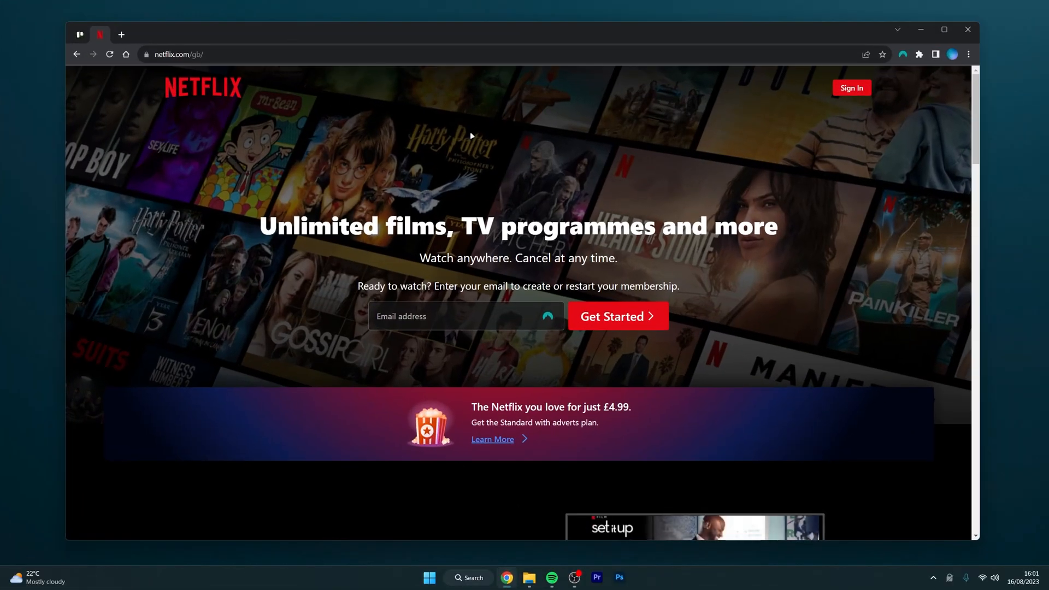
{"action": "mouse_move", "coordinate": [850, 88]}
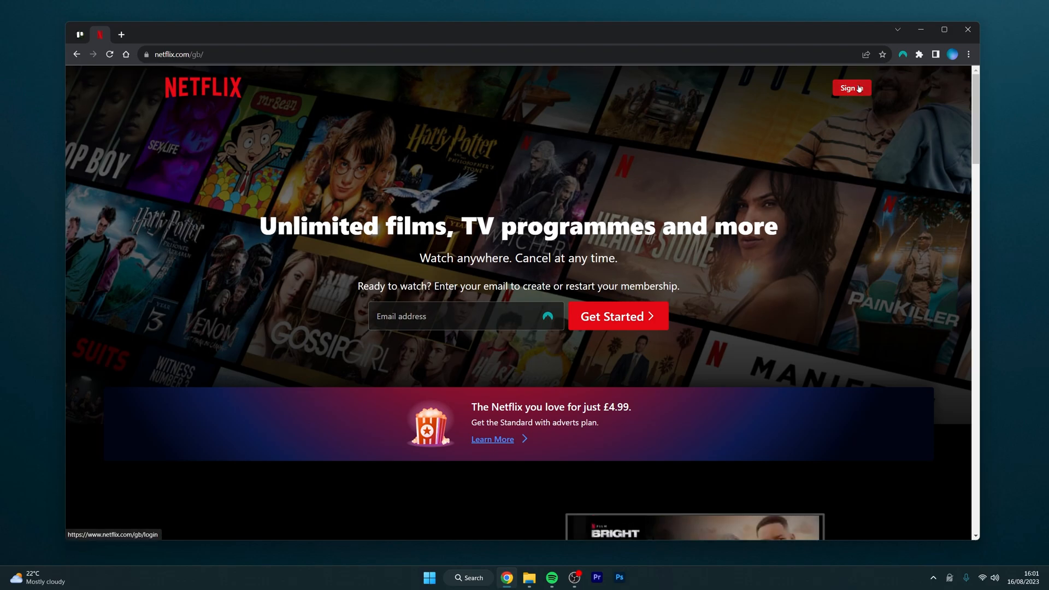
Step: Sign in to the Netflix account with its email and password
{"action": "left_click", "coordinate": [851, 88]}
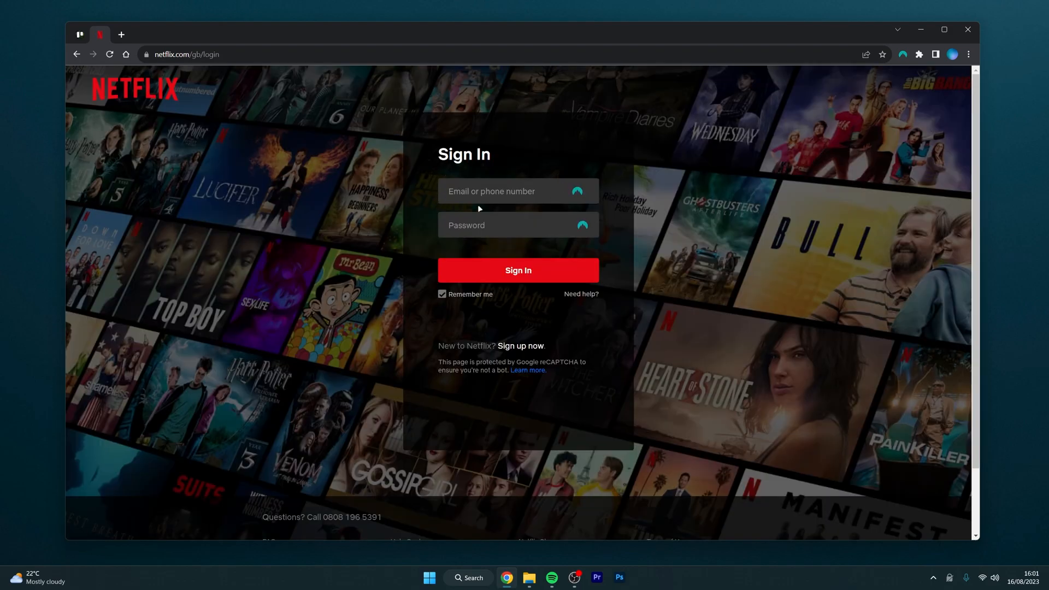
{"action": "left_click", "coordinate": [517, 190]}
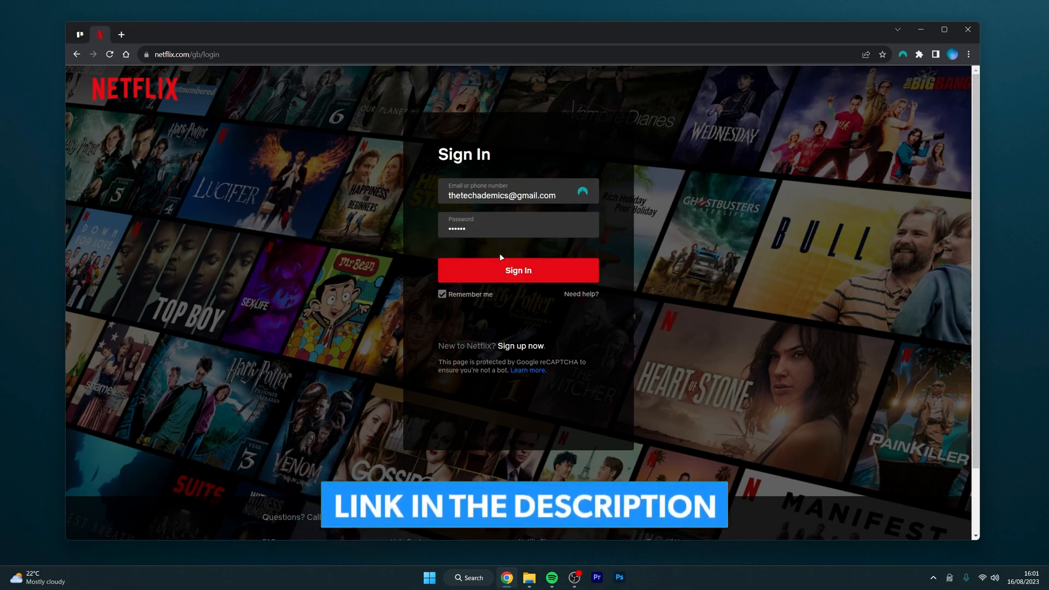
{"action": "left_click", "coordinate": [517, 269]}
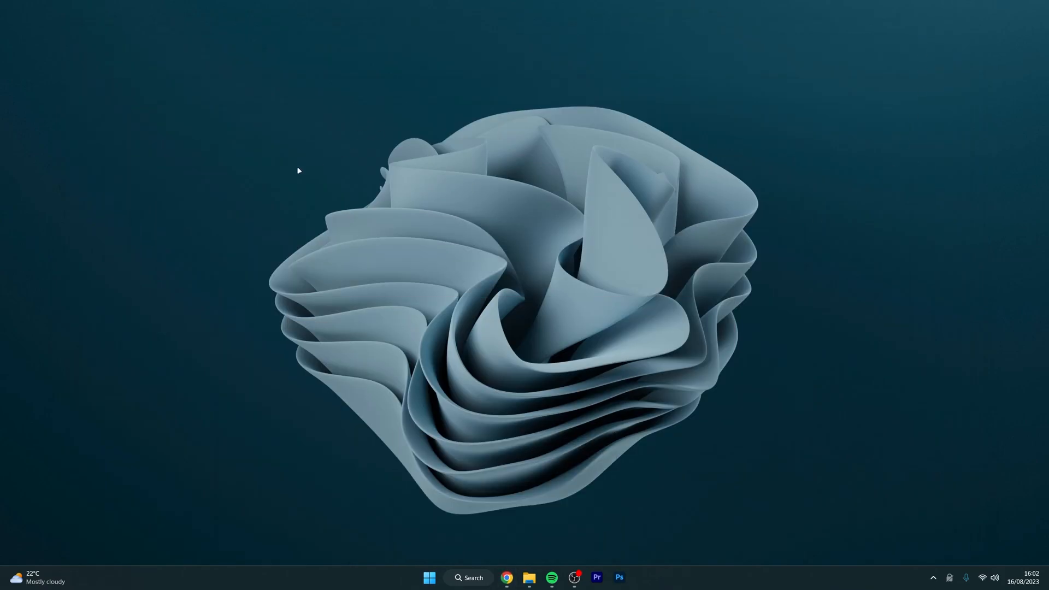
{"action": "mouse_move", "coordinate": [342, 175]}
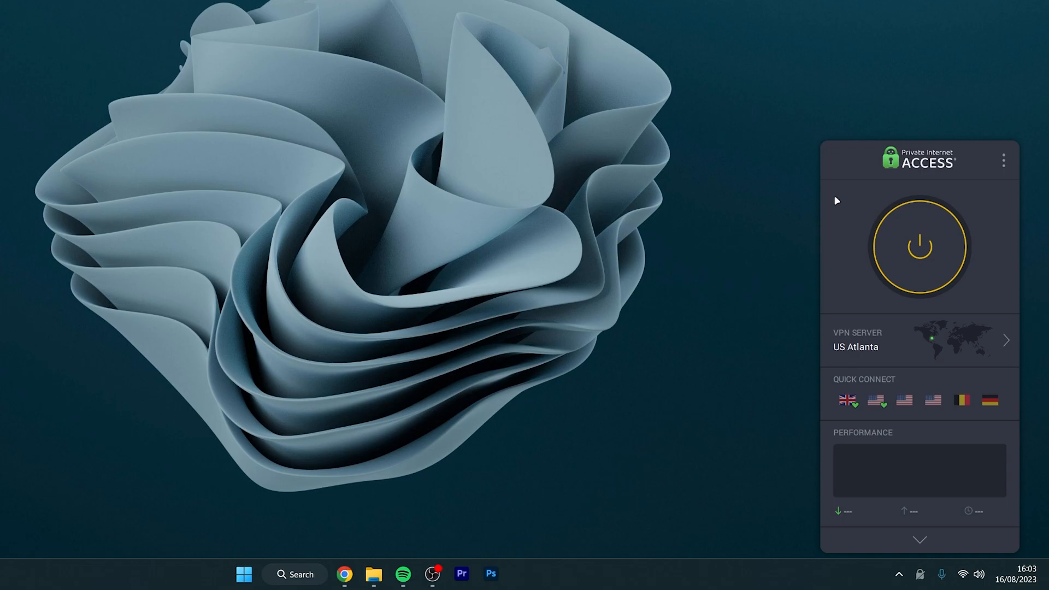
{"action": "mouse_move", "coordinate": [854, 345]}
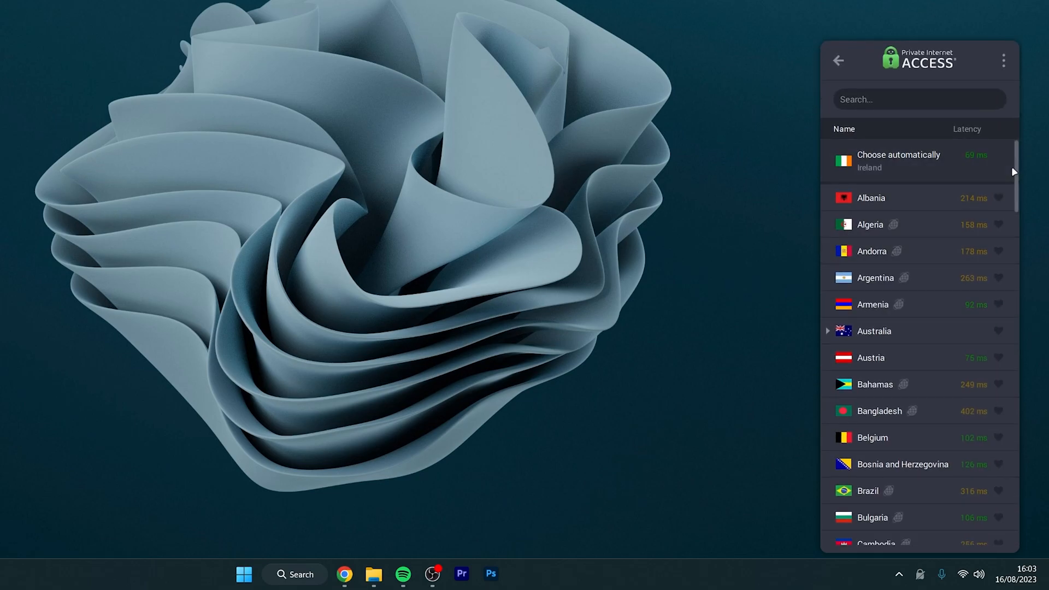
Step: Choose US Baltimore under United States as the VPN server in the region list
{"action": "scroll", "scroll_direction": "down", "scroll_amount": 3}
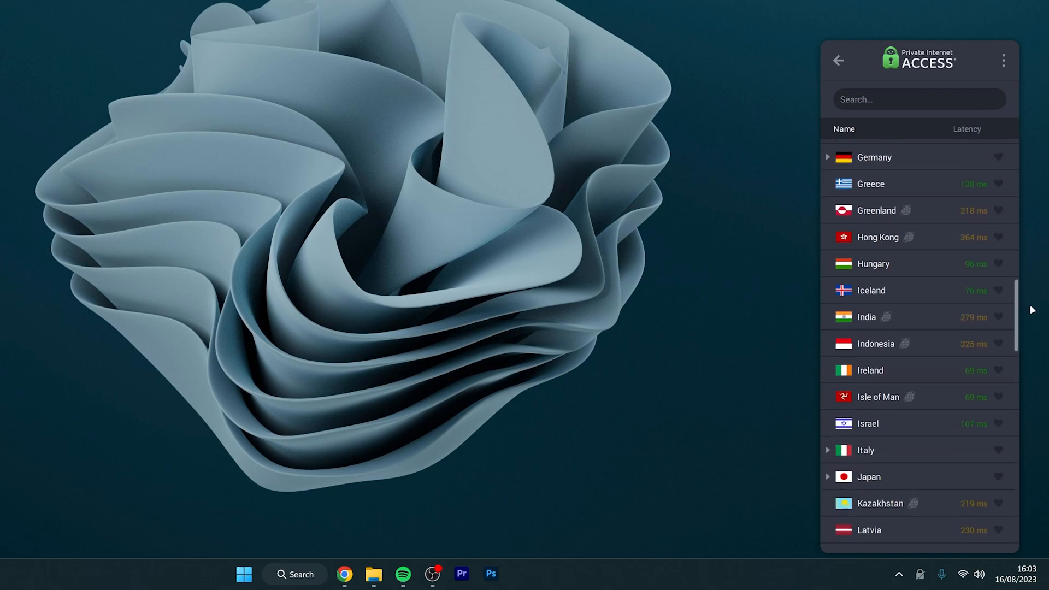
{"action": "scroll", "scroll_direction": "down", "scroll_amount": 3}
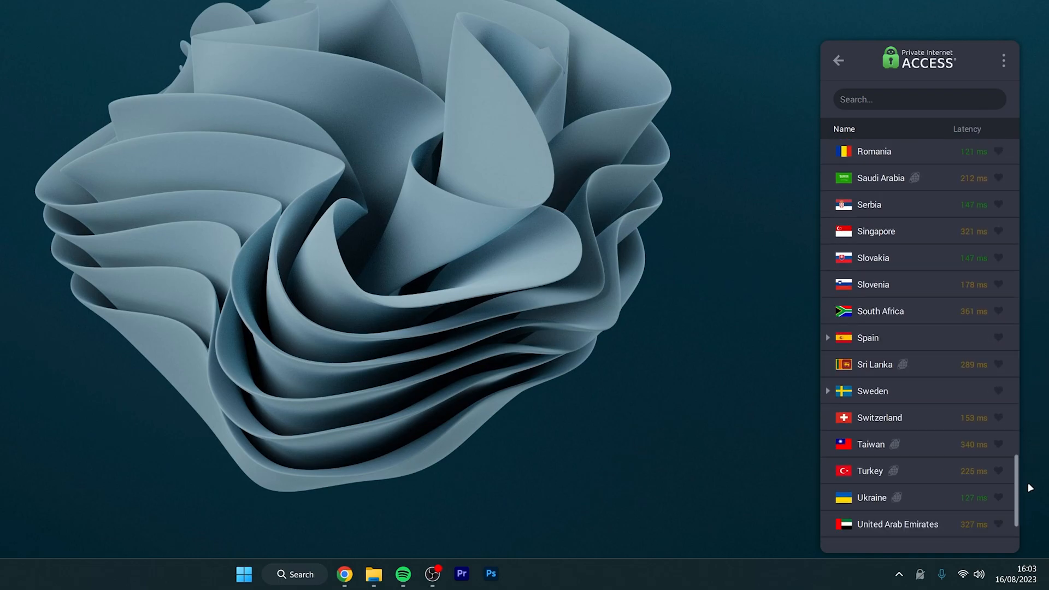
{"action": "scroll", "scroll_direction": "down", "scroll_amount": 3}
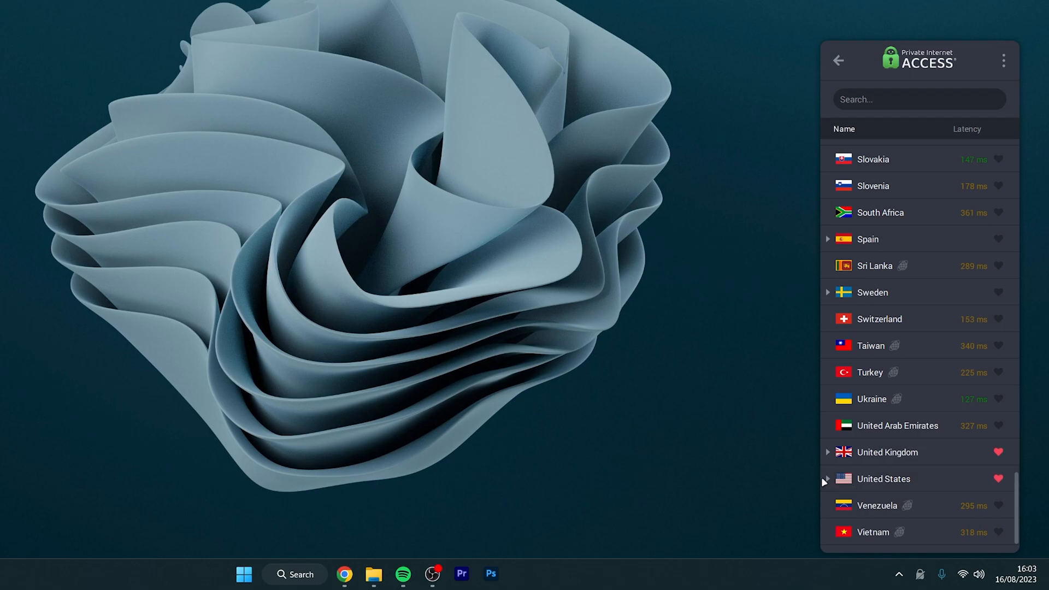
{"action": "left_click", "coordinate": [827, 479]}
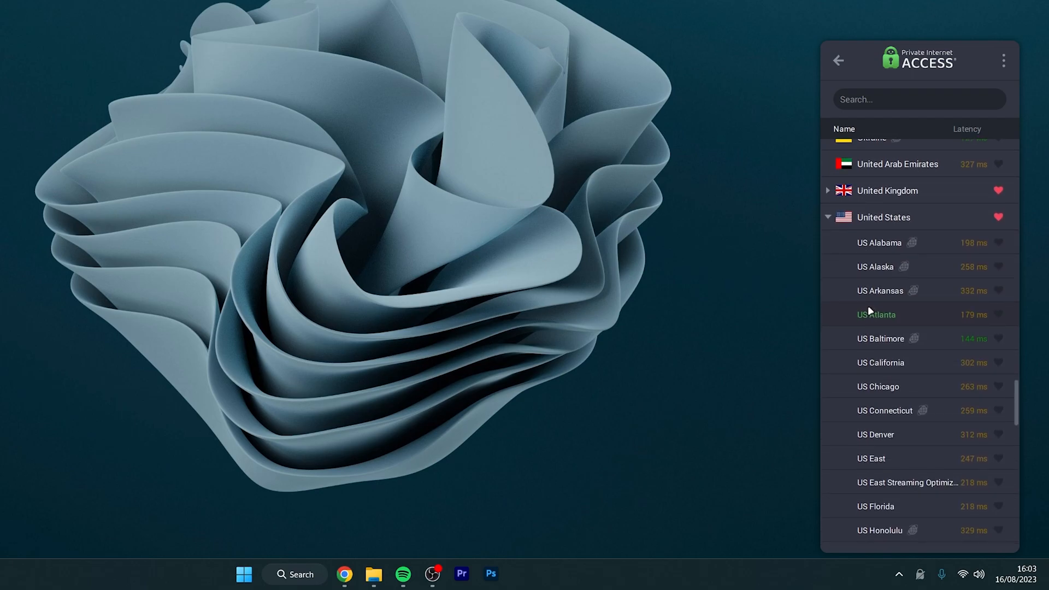
{"action": "scroll", "scroll_direction": "down", "scroll_amount": 3}
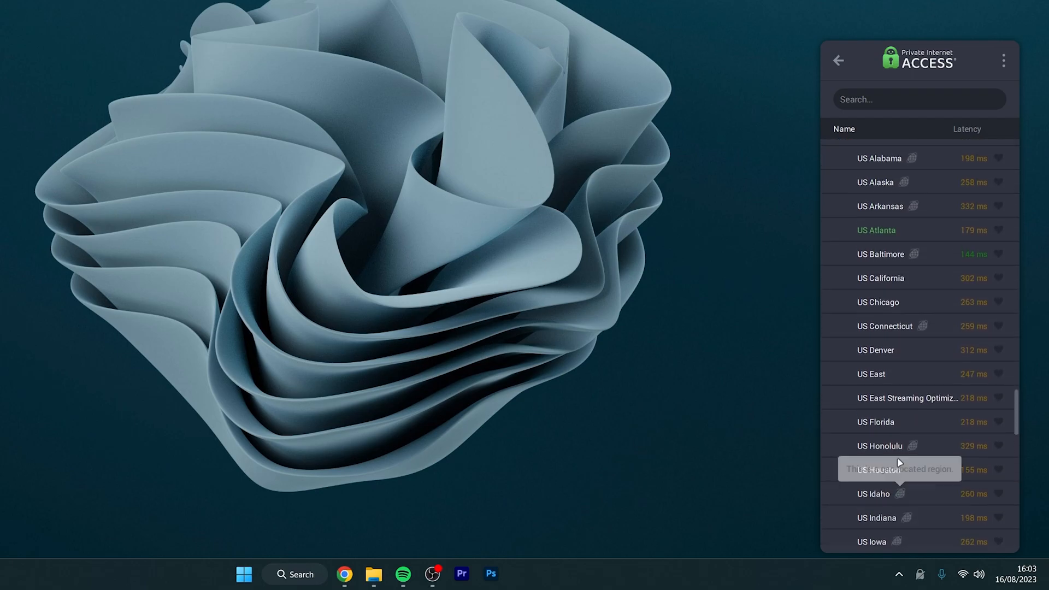
{"action": "scroll", "scroll_direction": "up", "scroll_amount": 3}
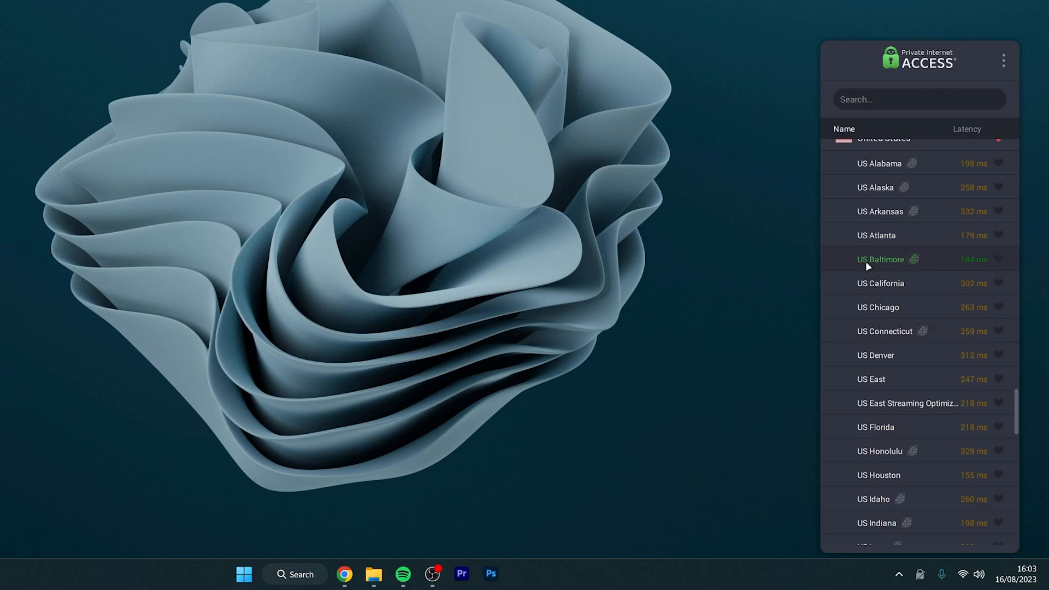
{"action": "left_click", "coordinate": [879, 259]}
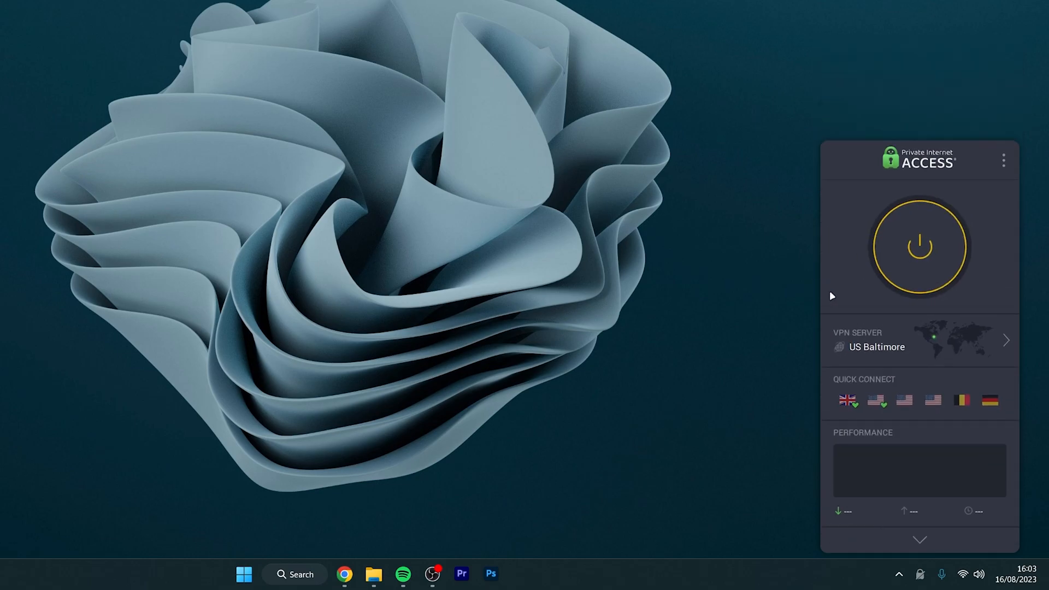
Step: Connect the VPN through US Baltimore and wait for the CONNECTED banner
{"action": "left_click", "coordinate": [919, 247]}
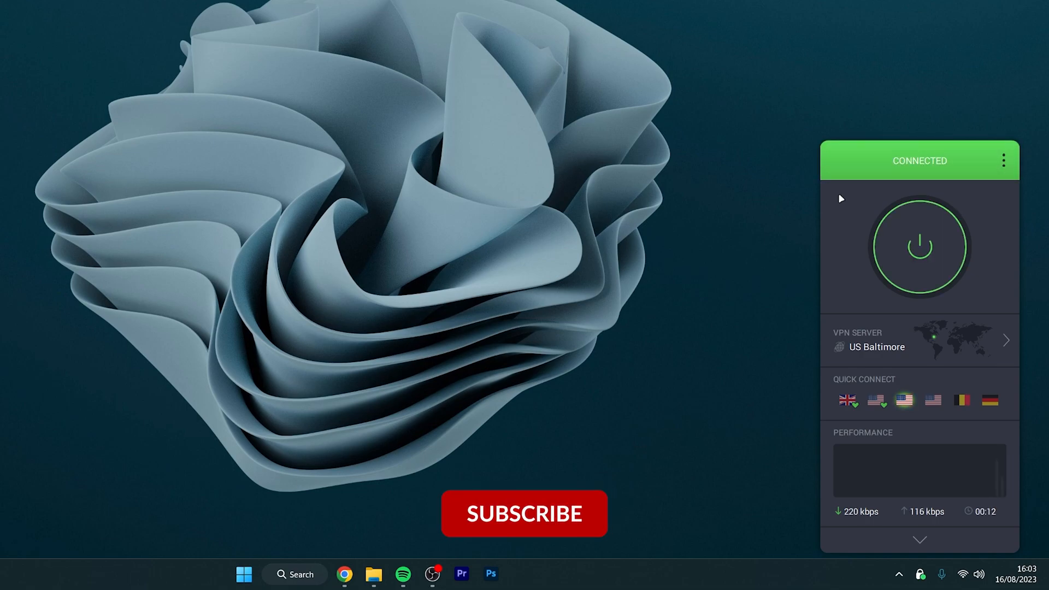
{"action": "left_click", "coordinate": [524, 513]}
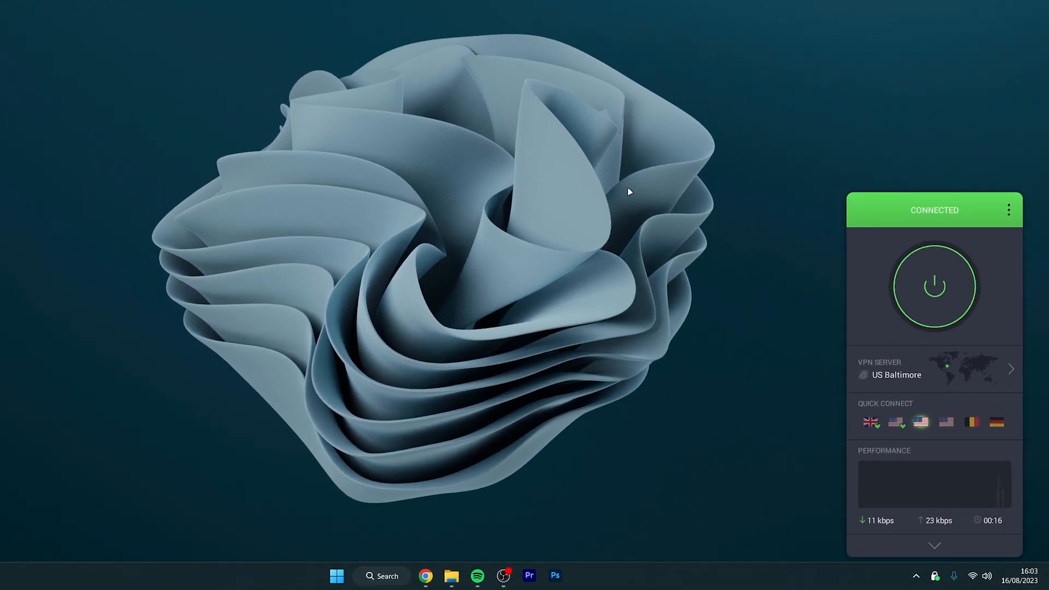
Step: Refresh Netflix in Chrome over the VPN and play Untold: Johnny Football
{"action": "left_click", "coordinate": [425, 575]}
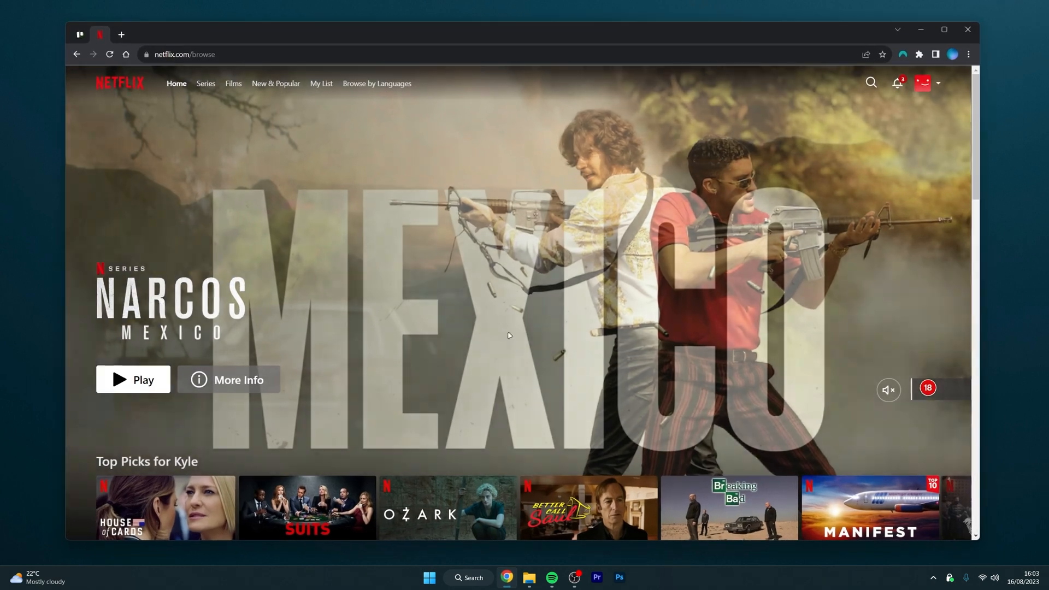
{"action": "left_click", "coordinate": [109, 55]}
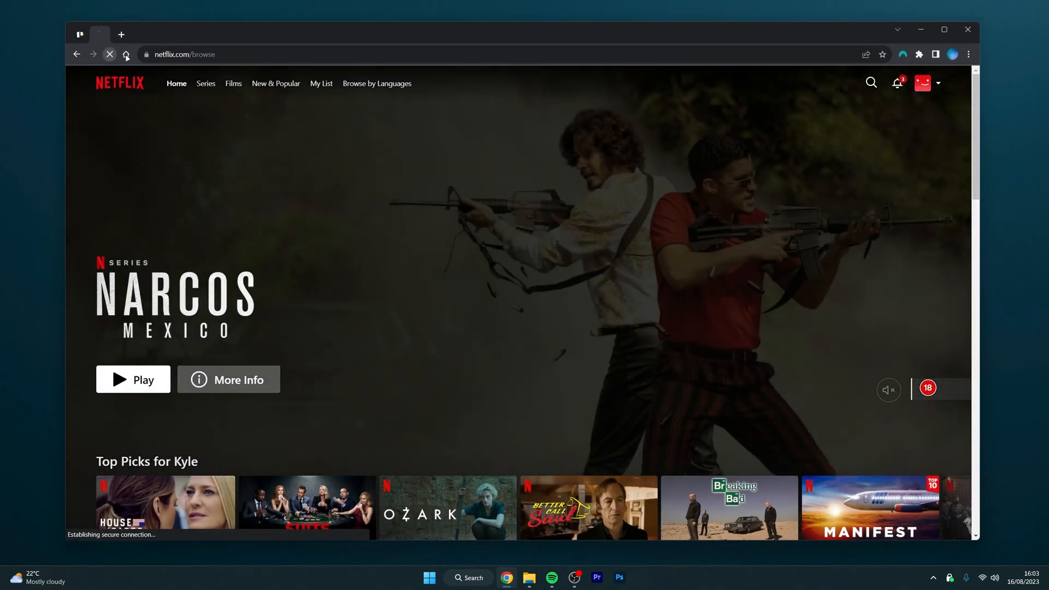
{"action": "left_click", "coordinate": [109, 54]}
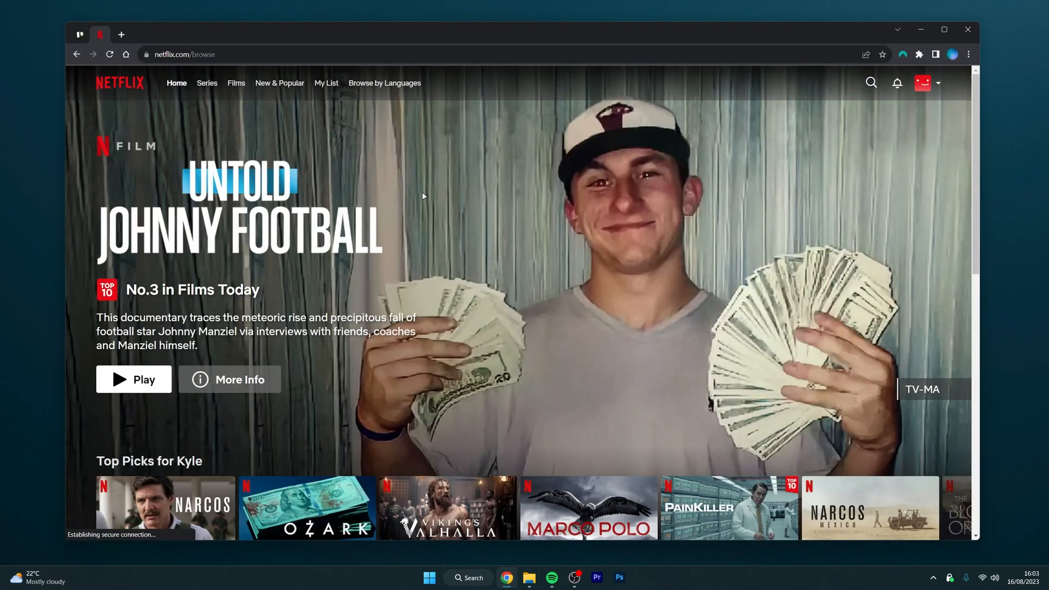
{"action": "left_click", "coordinate": [109, 55]}
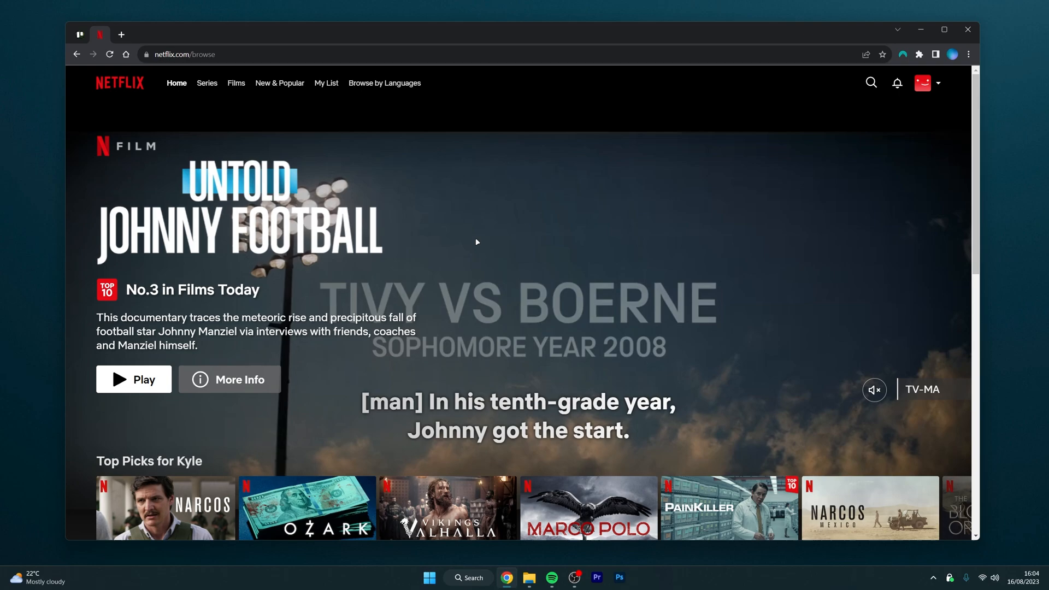
{"action": "left_click", "coordinate": [134, 379]}
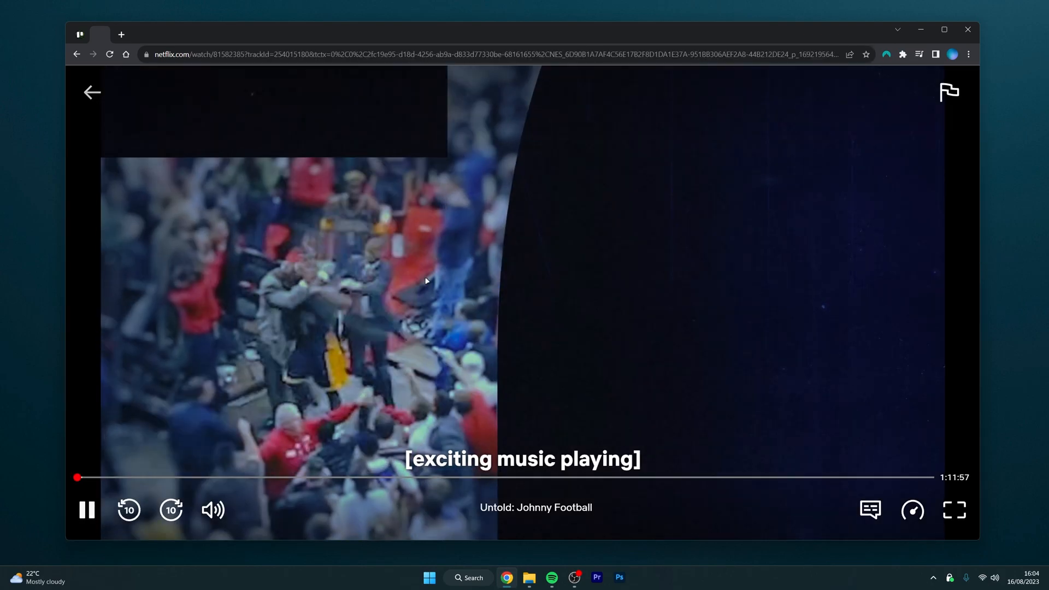